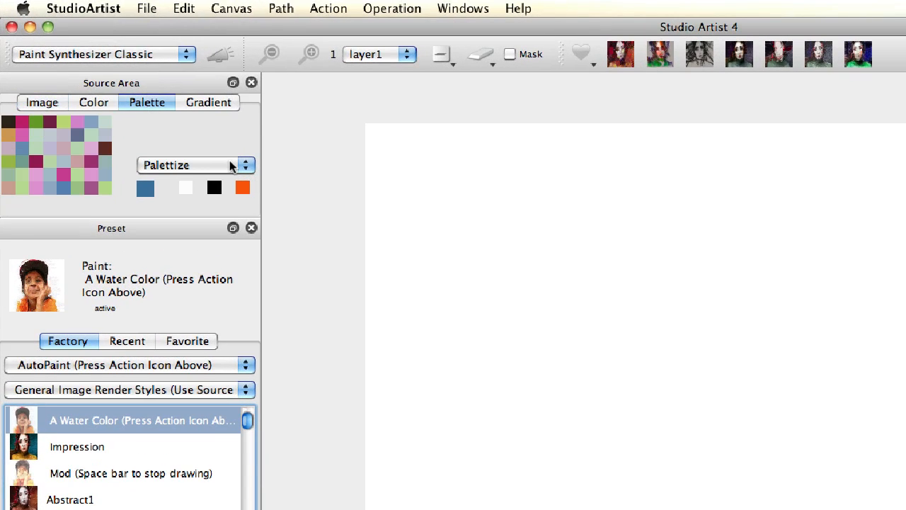
Show the available source colouring modes in Studio Artist 4.
left_click(192, 165)
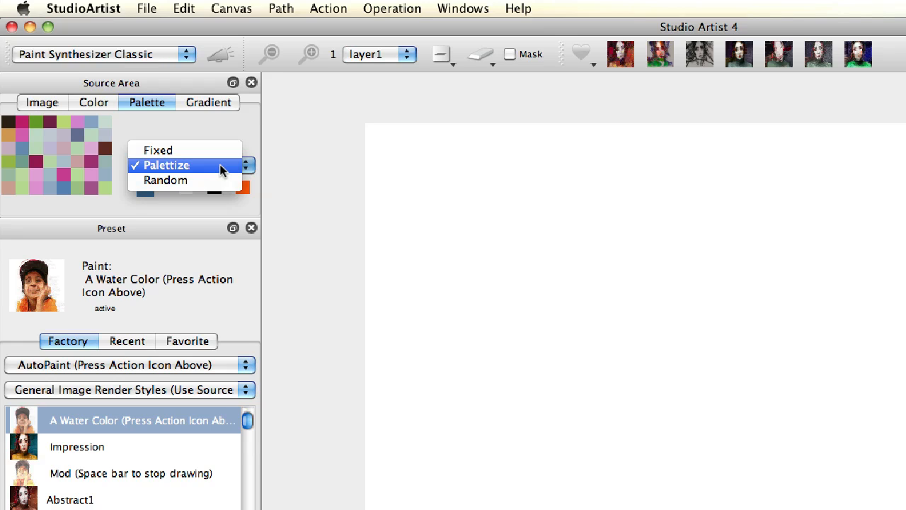
mouse_move(165, 180)
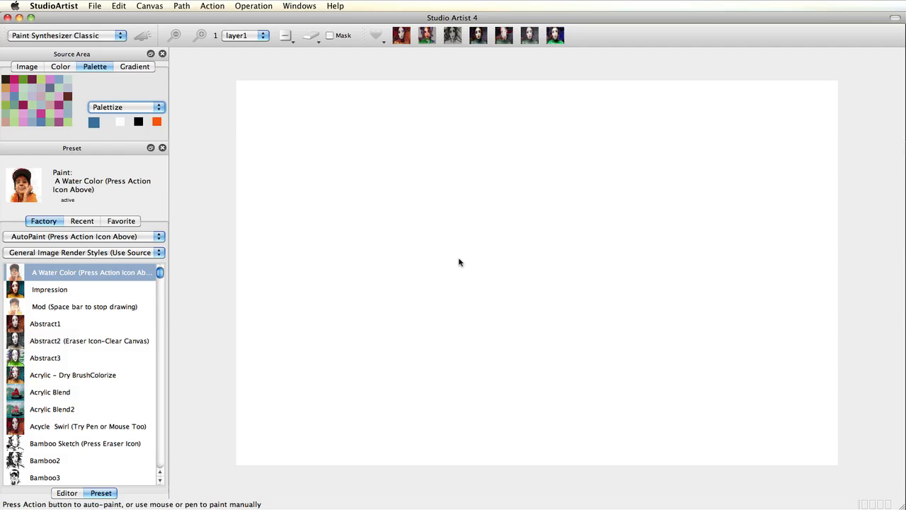
mouse_move(399, 258)
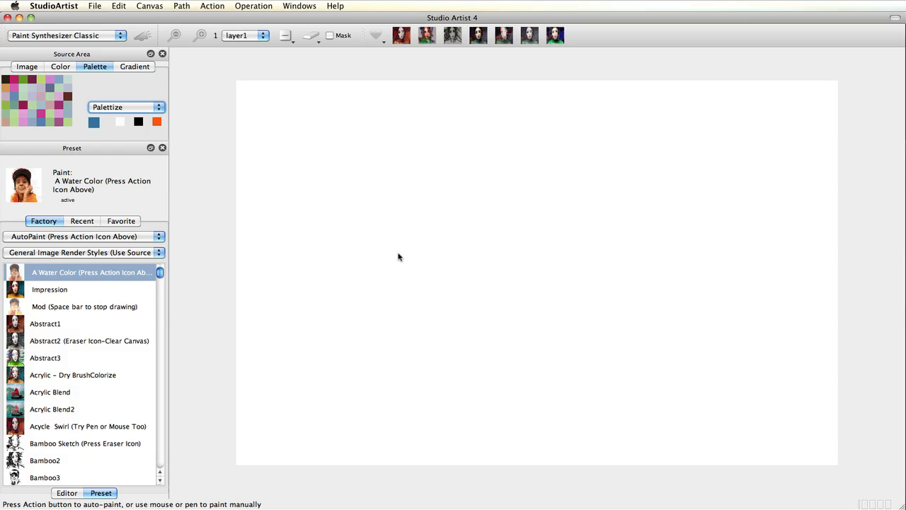
mouse_move(470, 266)
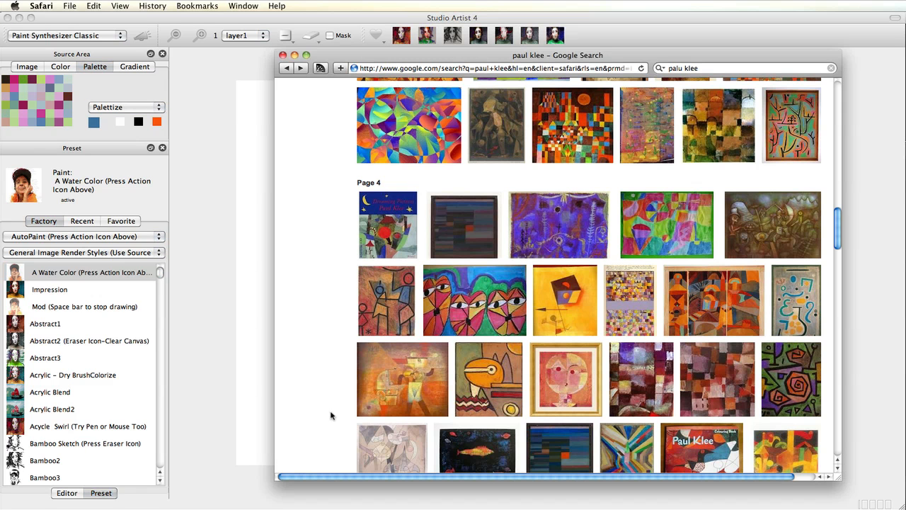
mouse_move(402, 379)
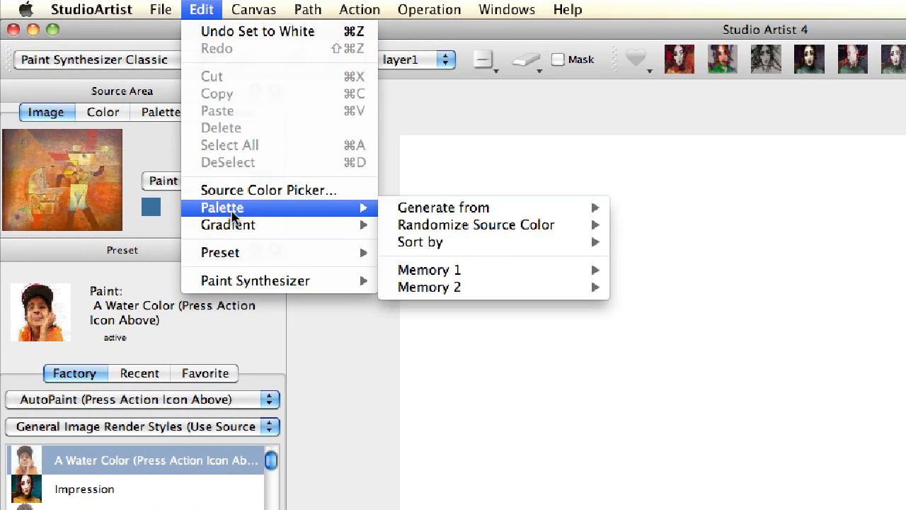
mouse_move(443, 208)
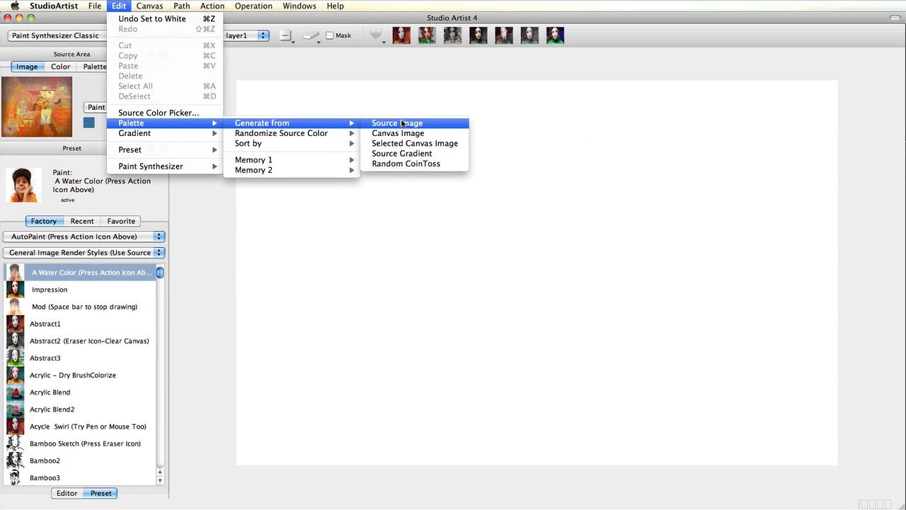
Generate the colour palette from the Paul Klee source image via Edit > Palette.
left_click(92, 5)
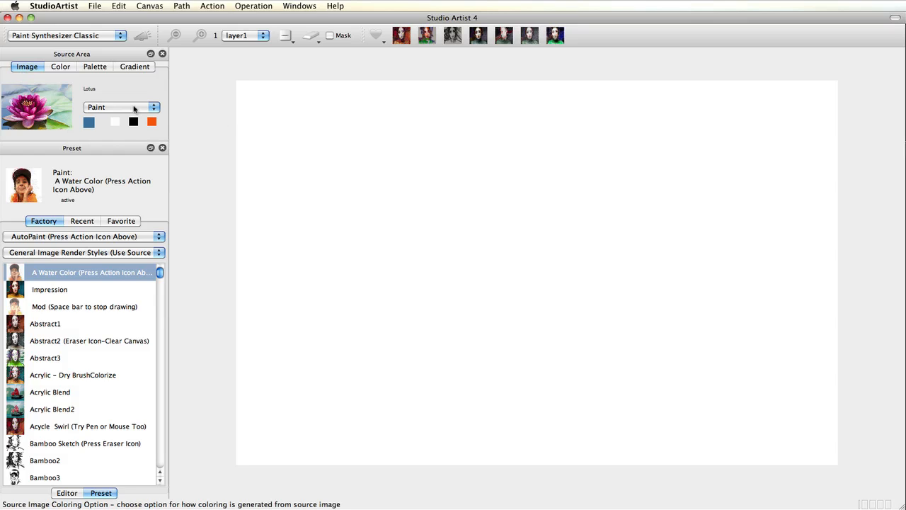
mouse_move(135, 108)
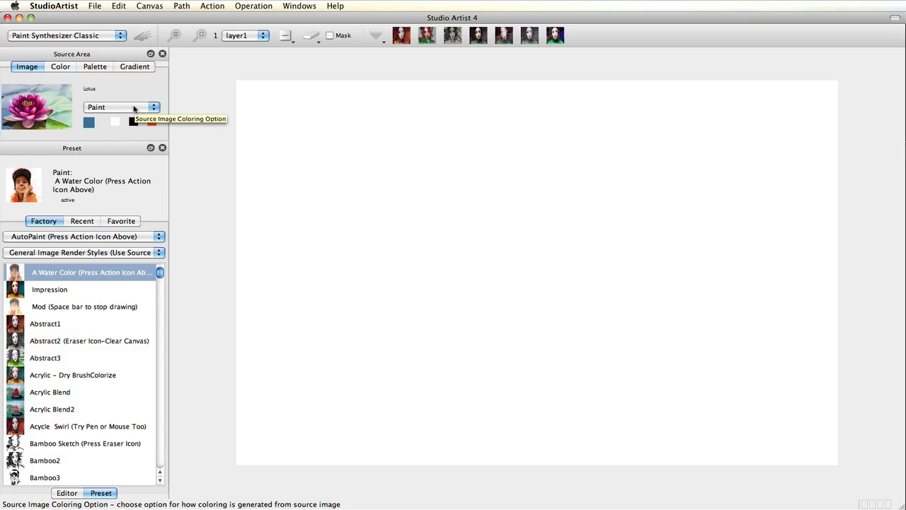
Switch the source colouring popup to Palettize for the lotus photo.
left_click(120, 107)
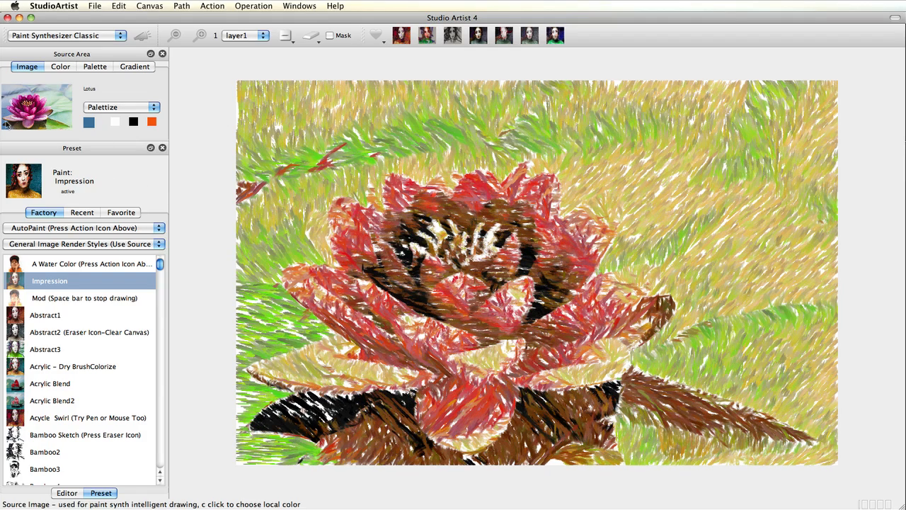
mouse_move(14, 106)
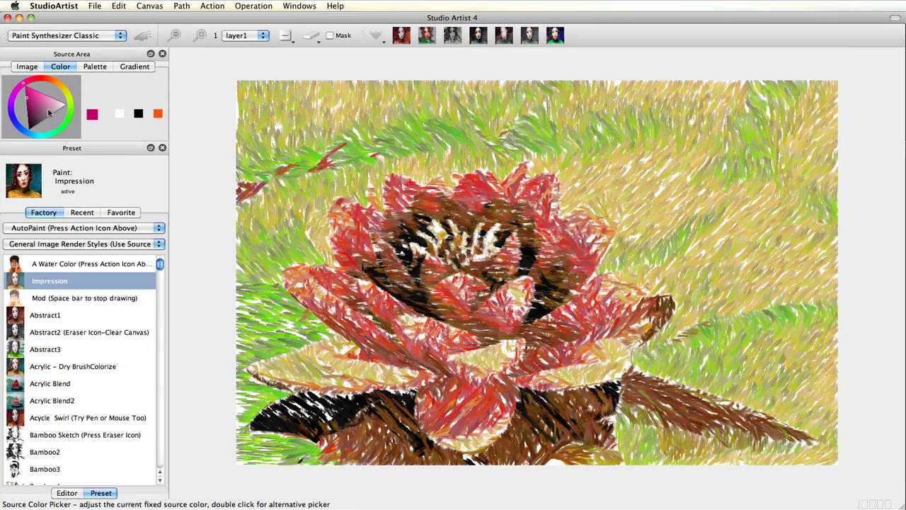
Pick a blue fixed source colour on the wheel and return to the Palette view.
left_click(30, 122)
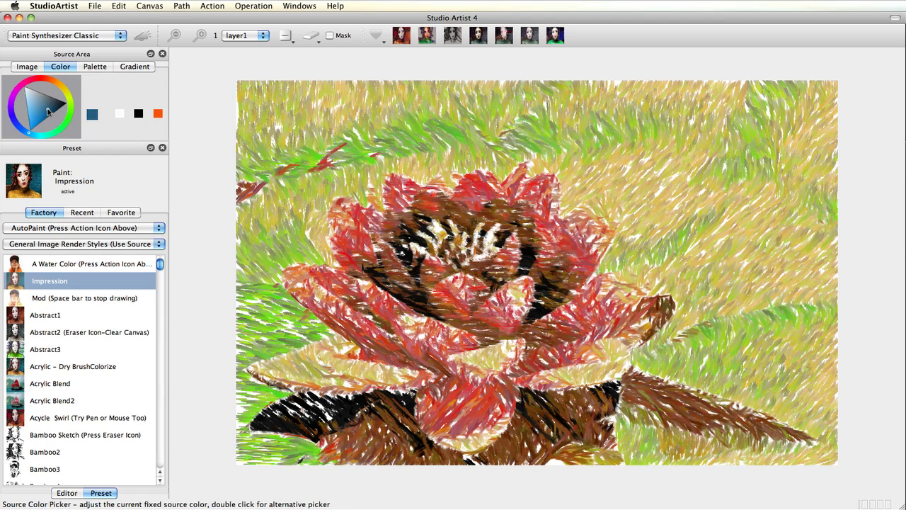
mouse_move(38, 110)
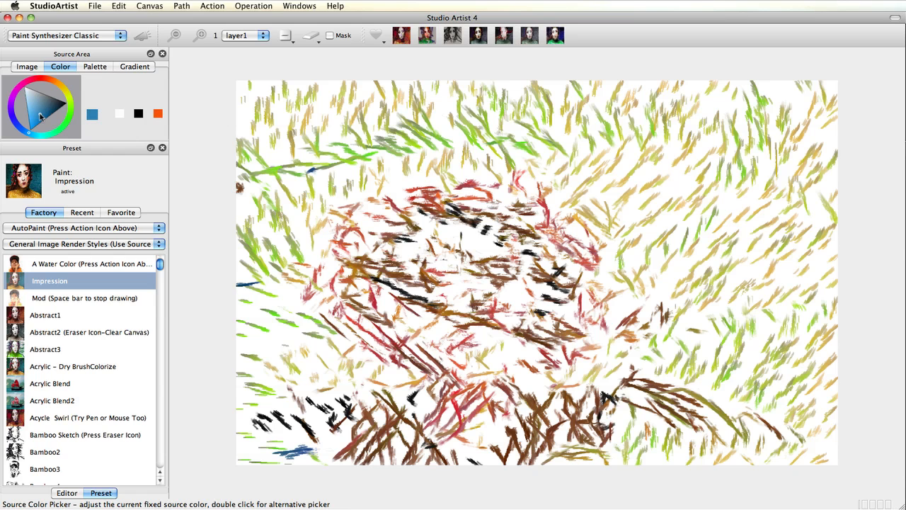
left_click(93, 66)
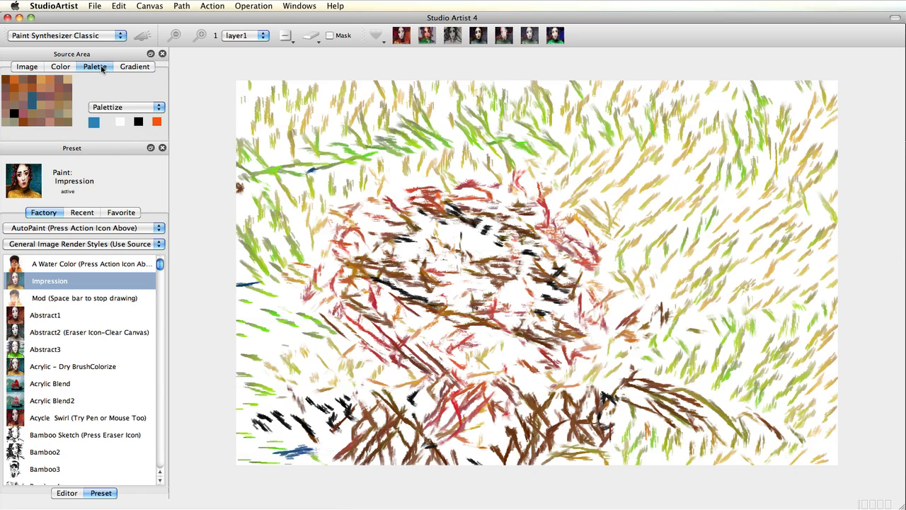
mouse_move(36, 102)
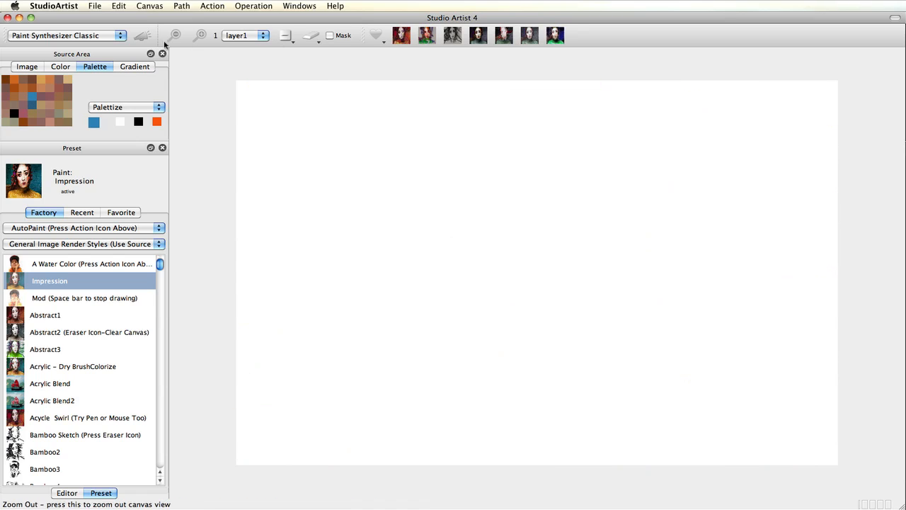
Auto-paint the lotus with Action, then randomize the palette colours by Lum Saturation.
left_click(149, 37)
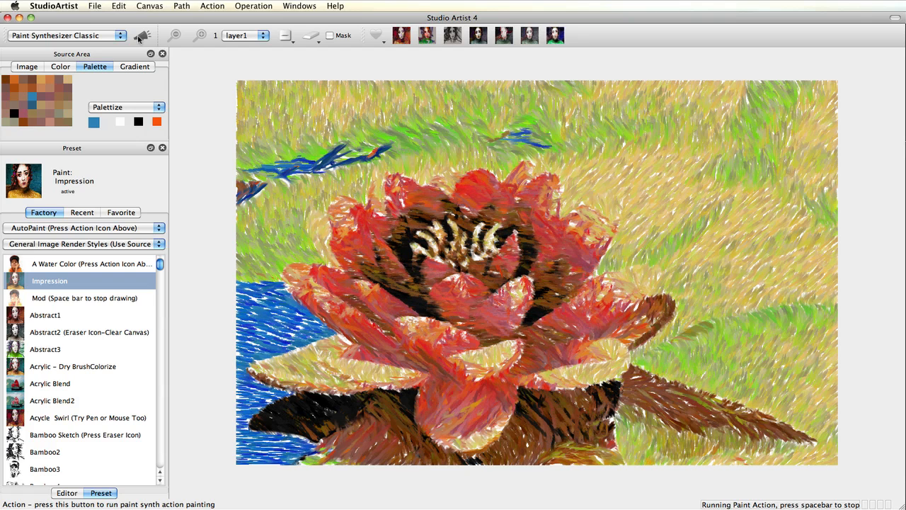
left_click(19, 66)
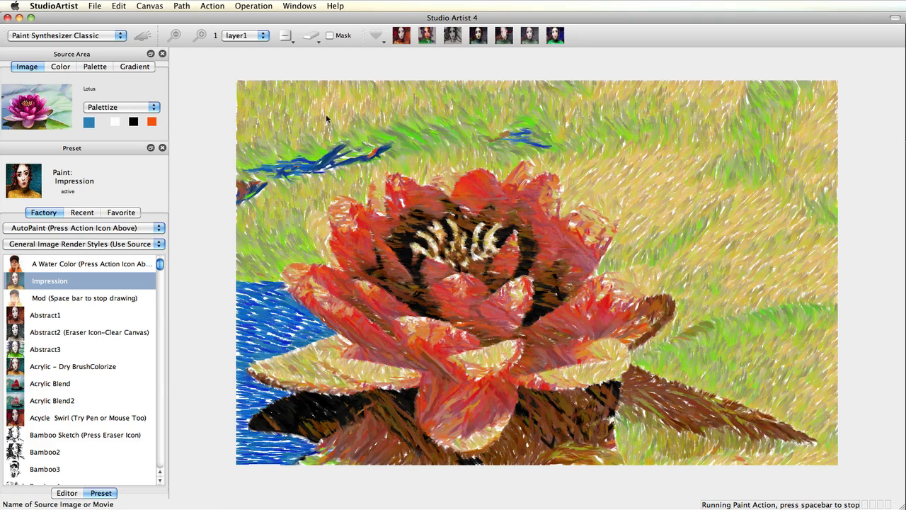
left_click(119, 5)
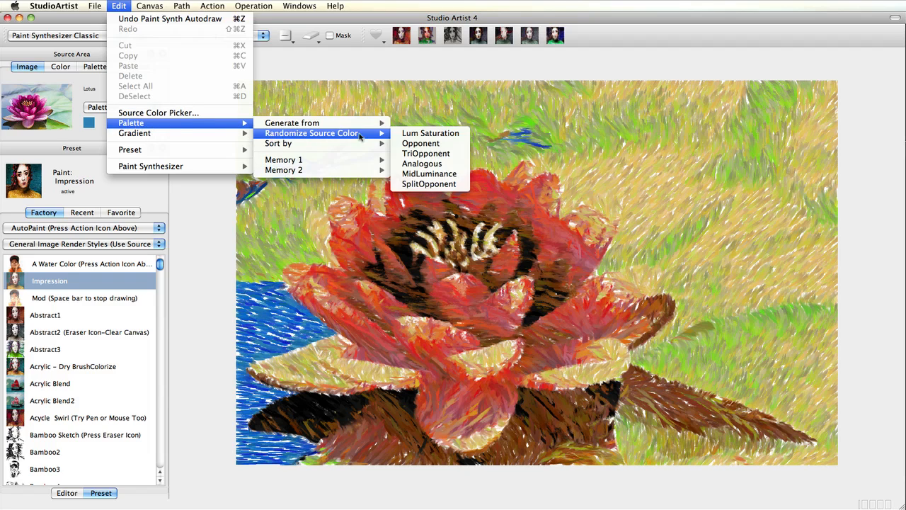
mouse_move(430, 133)
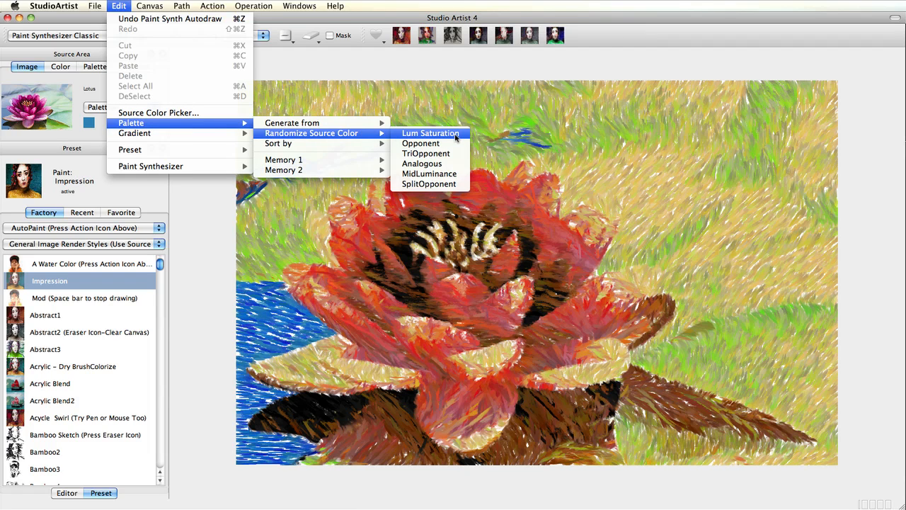
left_click(430, 133)
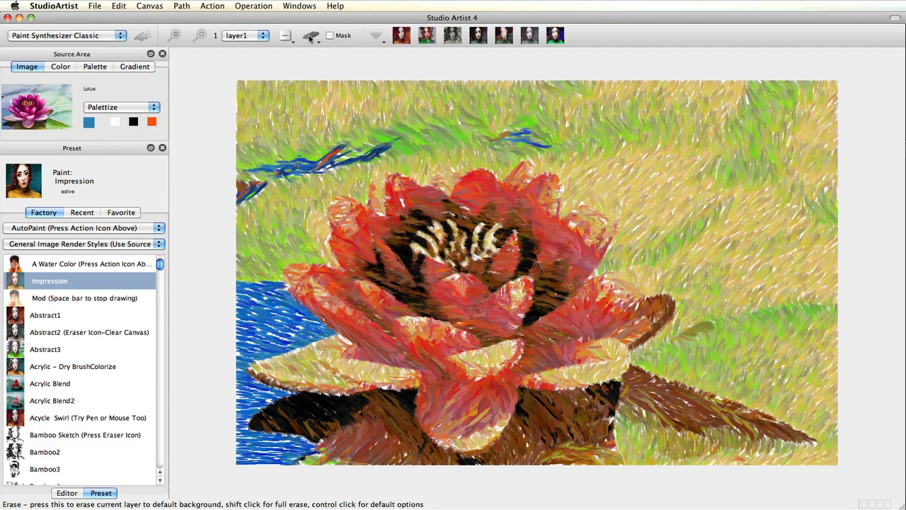
Erase the canvas, auto-paint the lotus with the randomized palette, and sort it by luminance.
left_click(94, 67)
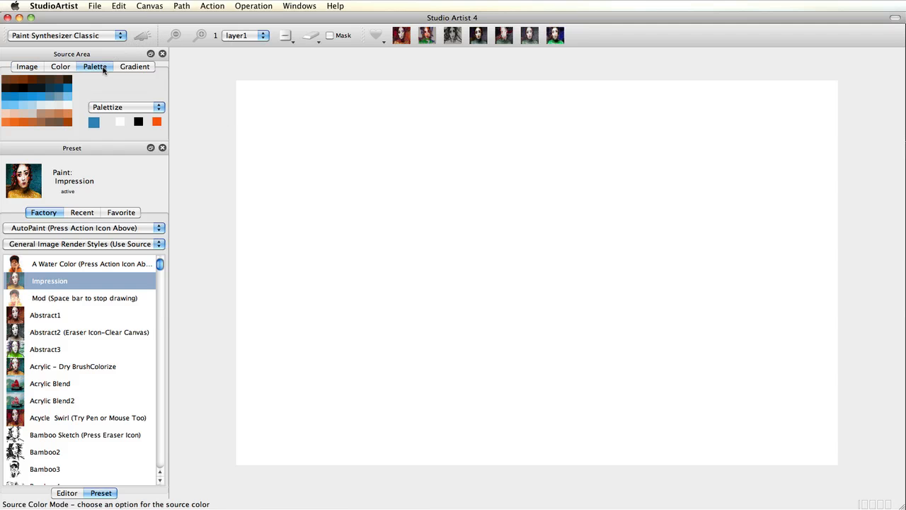
left_click(145, 36)
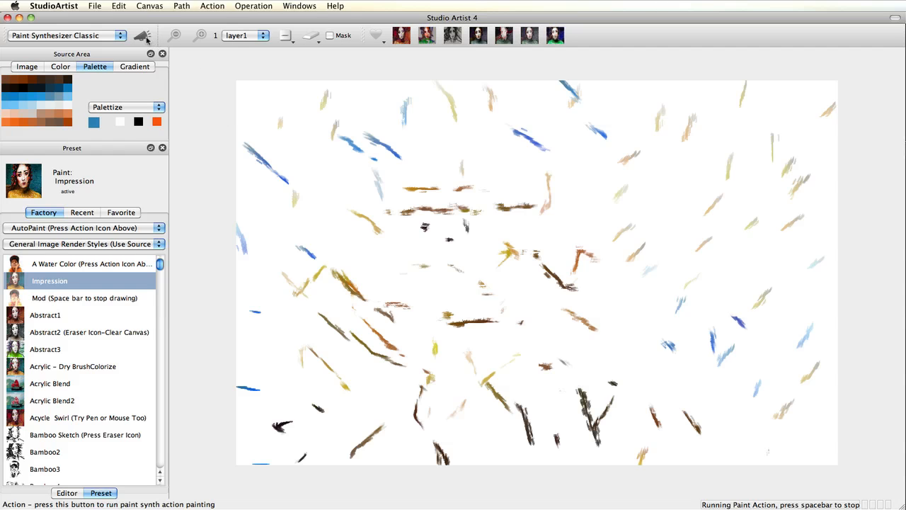
left_click(142, 35)
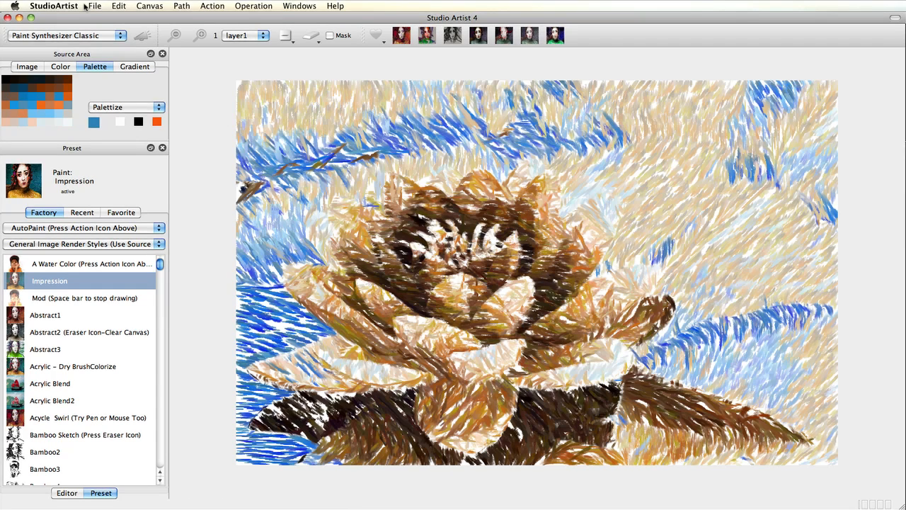
left_click(117, 6)
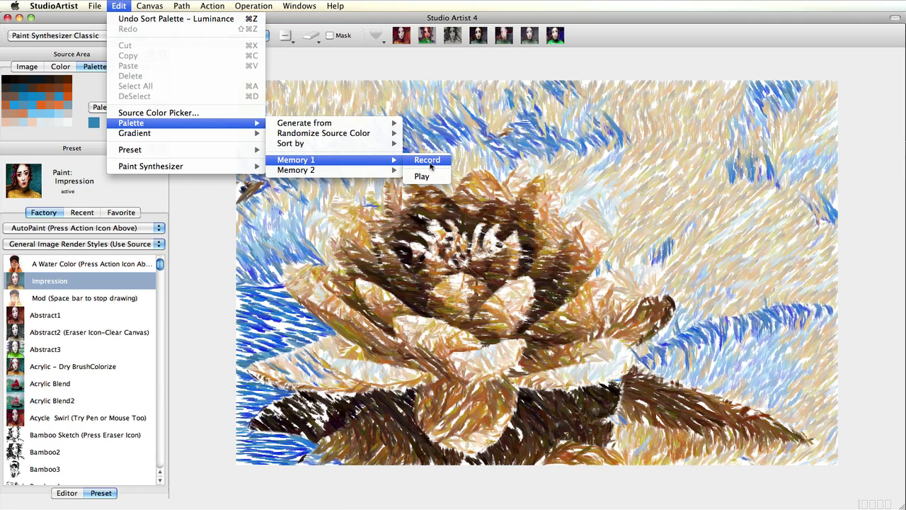
Record the current palette into Memory 1 via Edit > Palette.
left_click(96, 5)
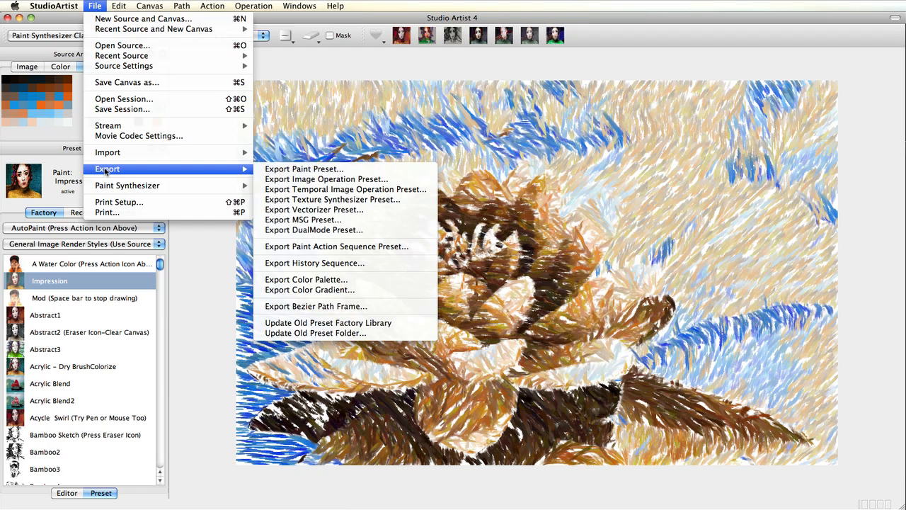
mouse_move(306, 279)
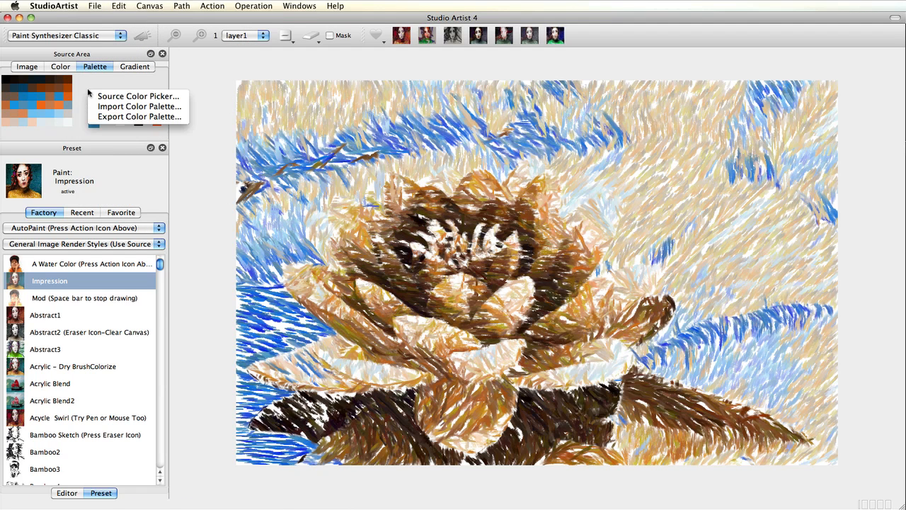
mouse_move(138, 117)
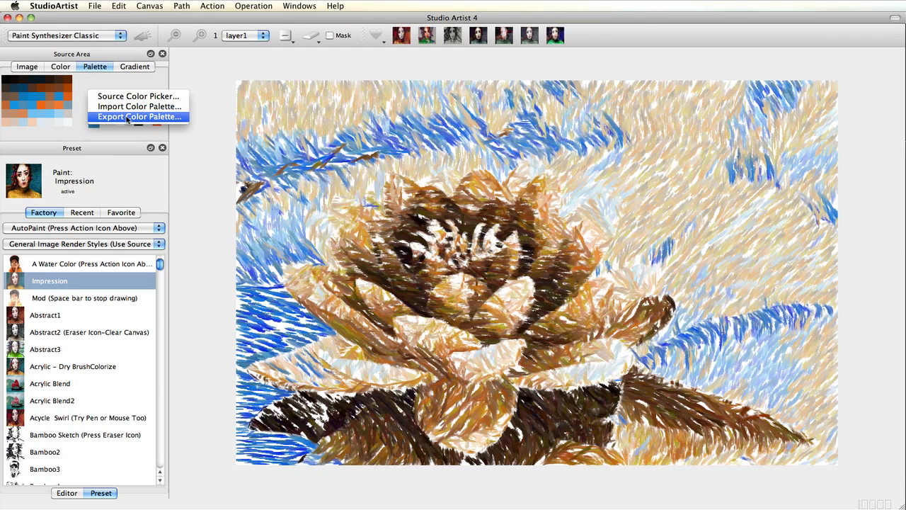